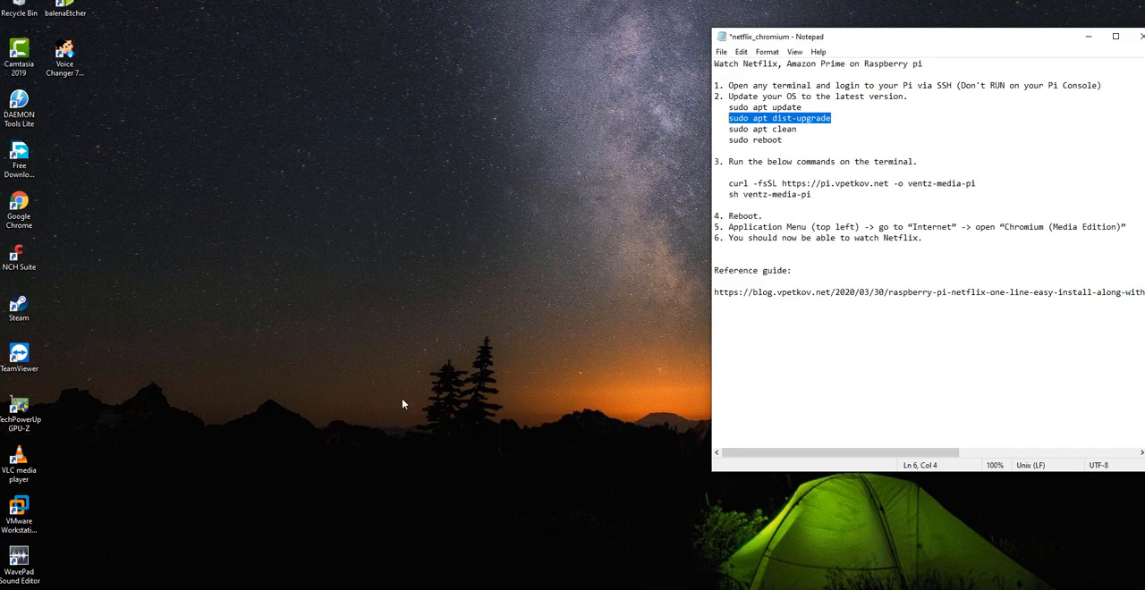
{"action": "mouse_move", "coordinate": [397, 497]}
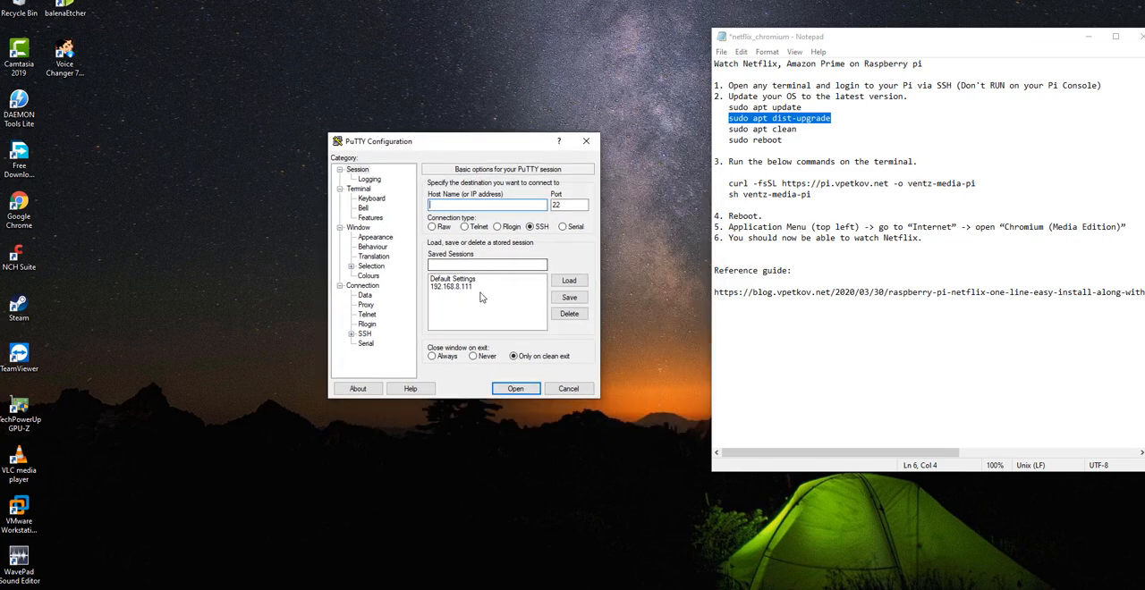
Step: Connect to the saved Pi SSH session and begin logging in as user pi
{"action": "left_click", "coordinate": [458, 286]}
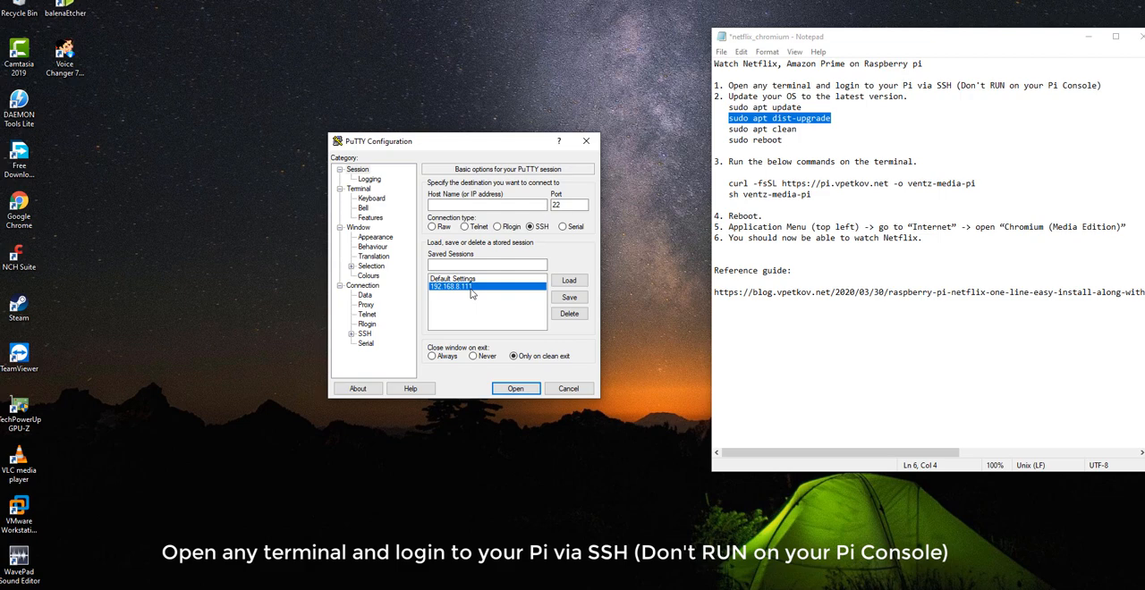
{"action": "left_click", "coordinate": [516, 388]}
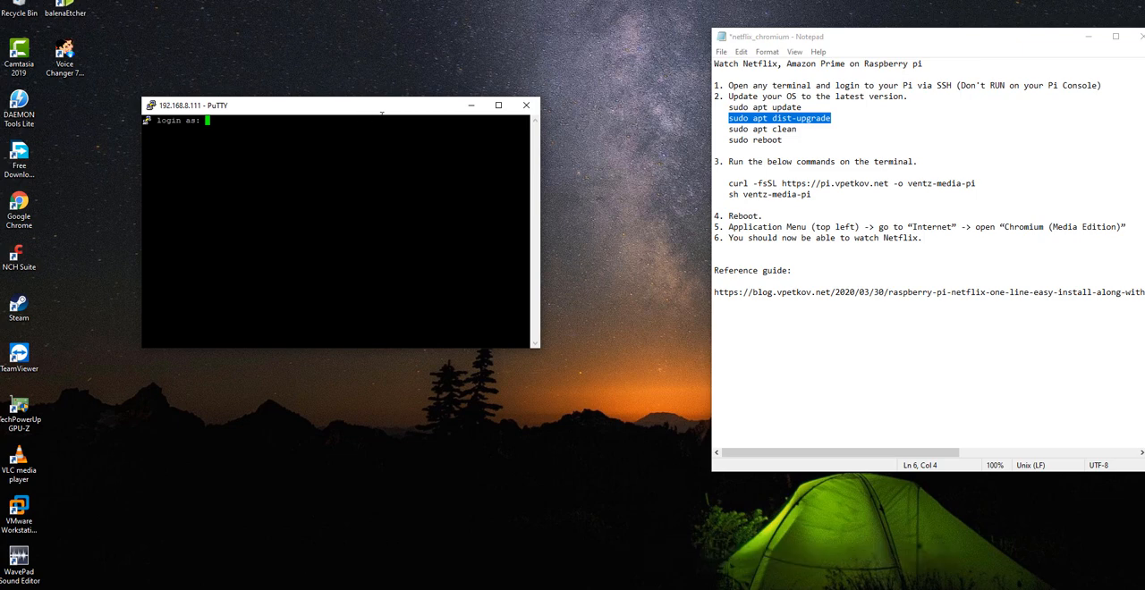
{"action": "left_click_drag", "start_coordinate": [338, 104], "coordinate": [438, 104]}
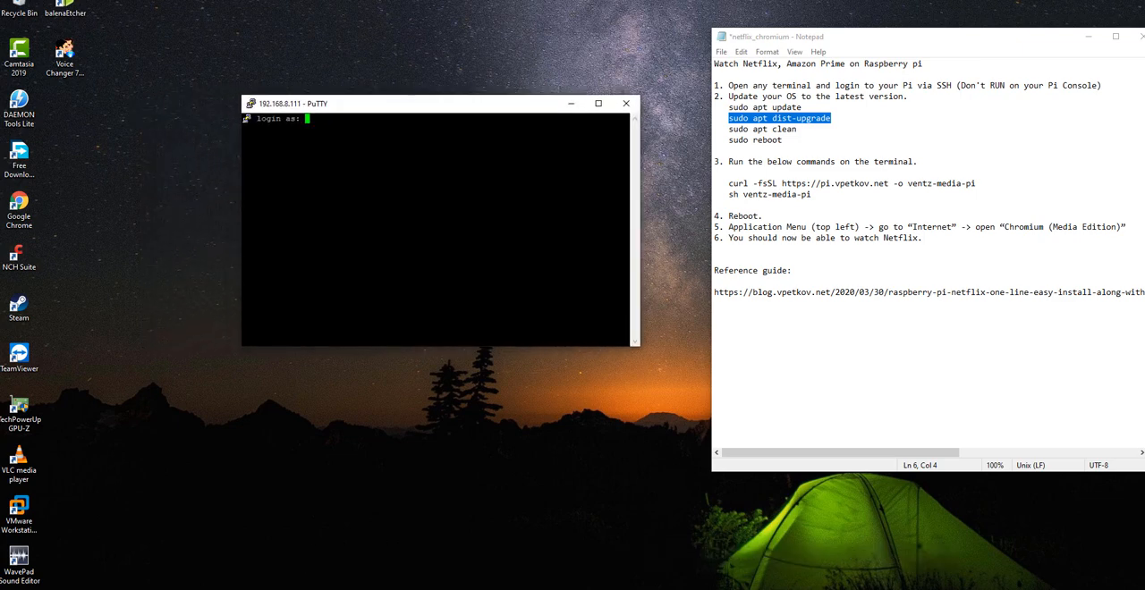
{"action": "type", "text": "pi"}
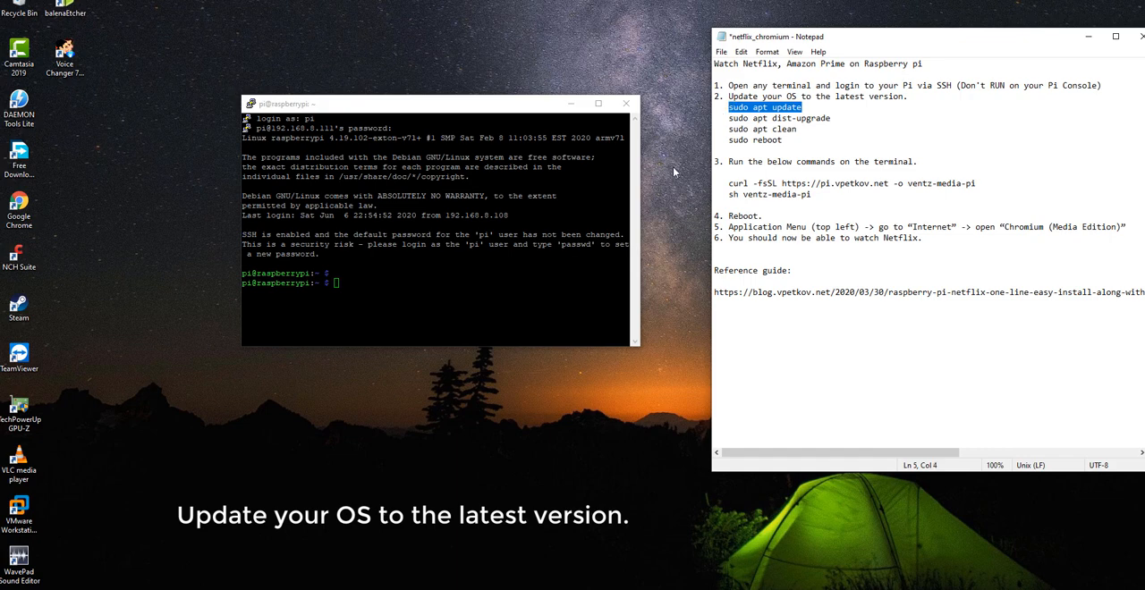
Step: Run sudo apt update, then sudo apt dist-upgrade answering Y to continue
{"action": "type", "text": "sudo apt update"}
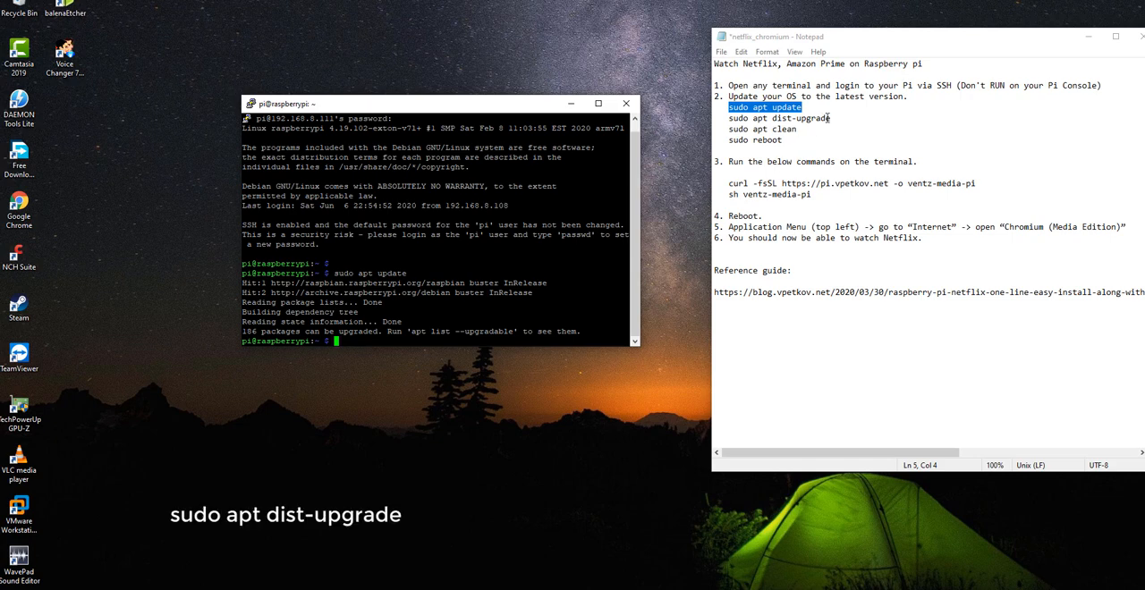
{"action": "double_click", "coordinate": [778, 118]}
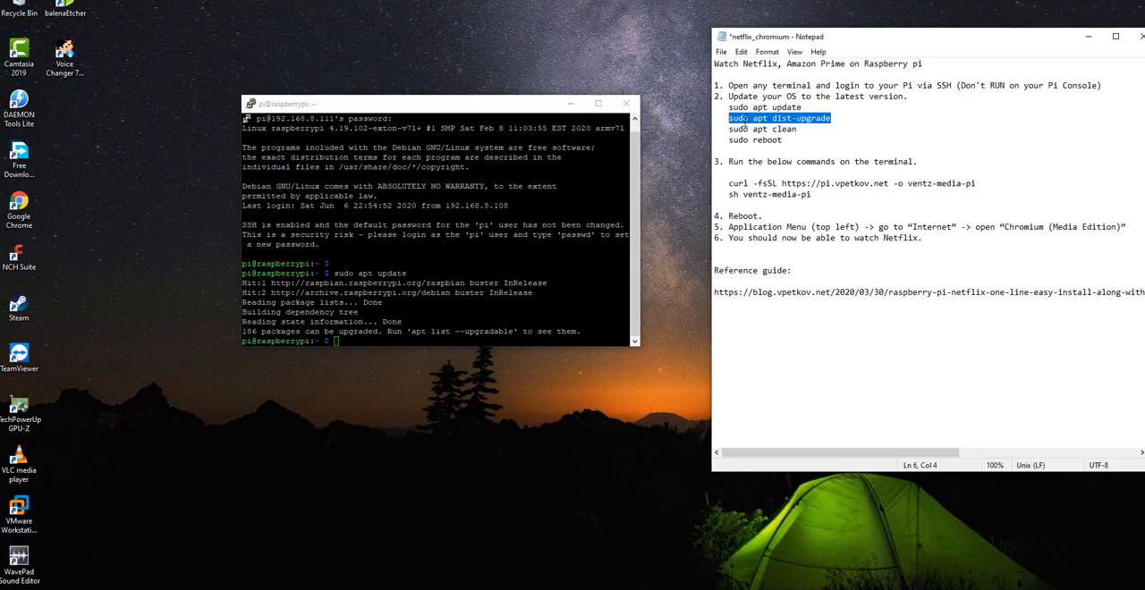
{"action": "type", "text": "sudo apt dist-upgrade"}
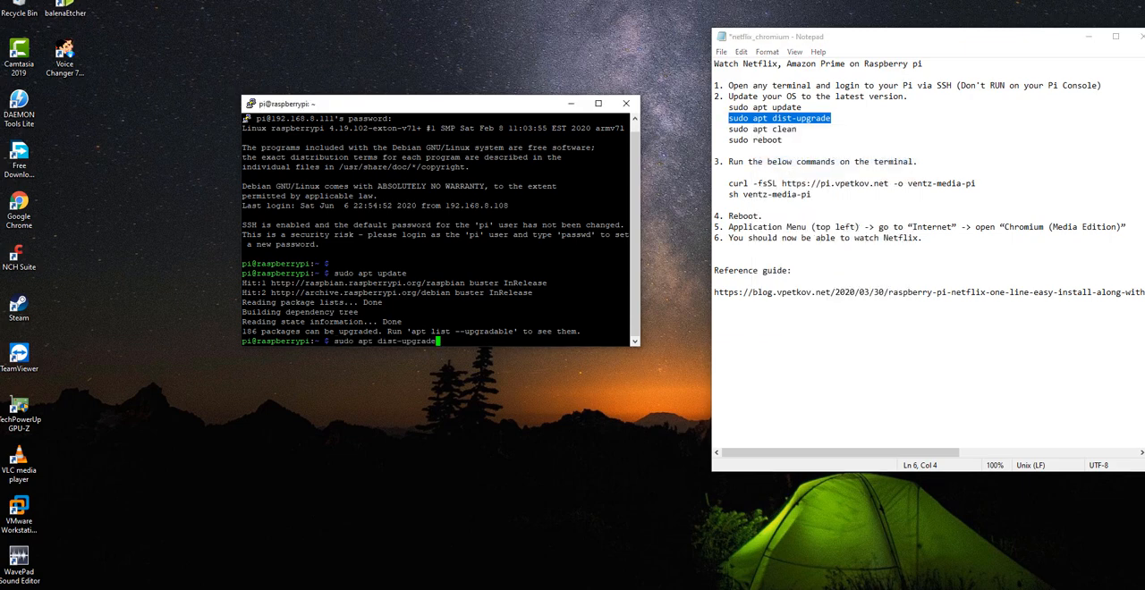
{"action": "key", "text": "Return"}
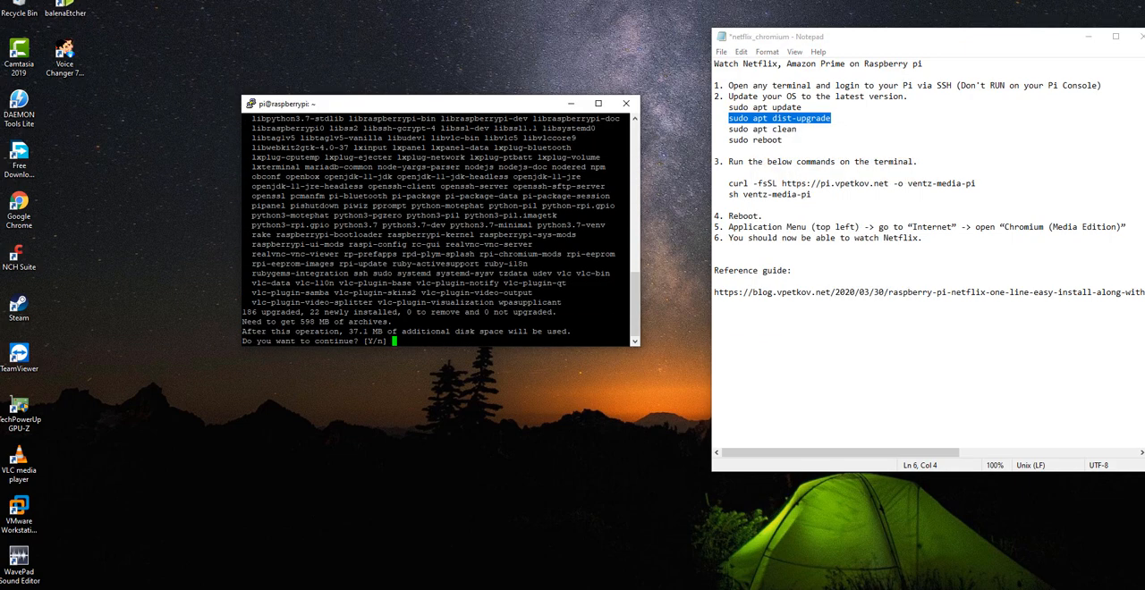
{"action": "type", "text": "Y"}
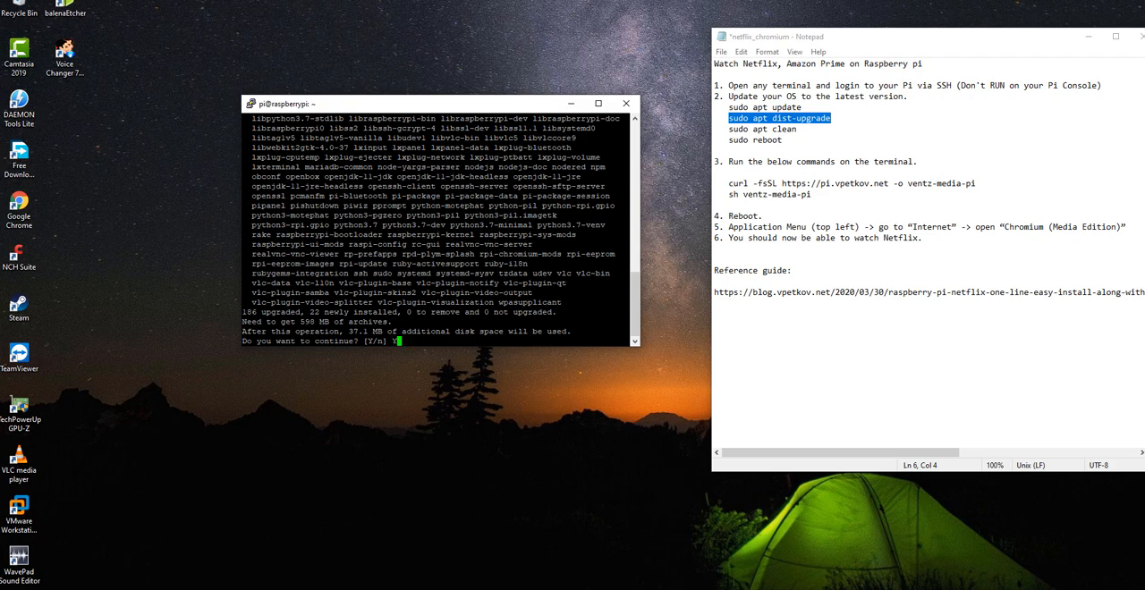
{"action": "key", "text": "Return"}
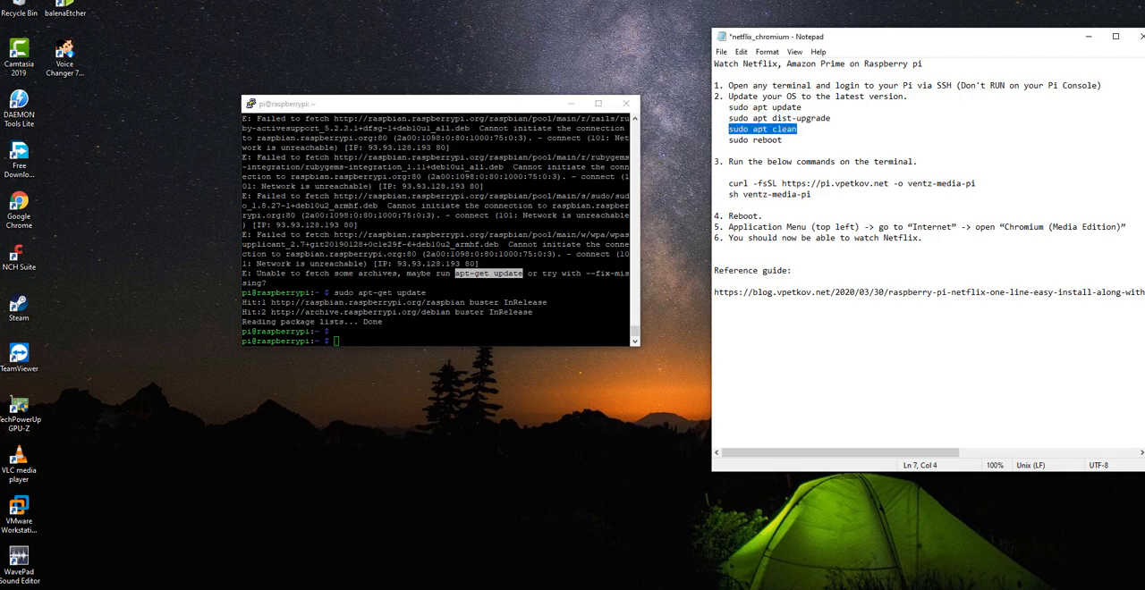
Step: Run sudo apt clean to clear the package cache, then sudo reboot the Pi
{"action": "type", "text": "sudo apt clean"}
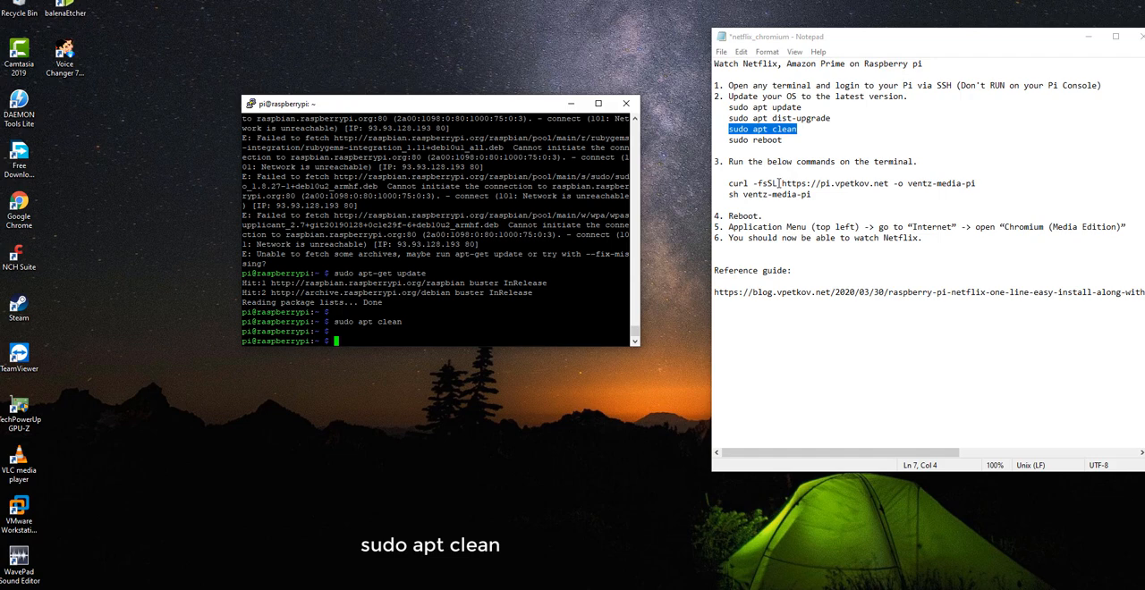
{"action": "mouse_move", "coordinate": [646, 237]}
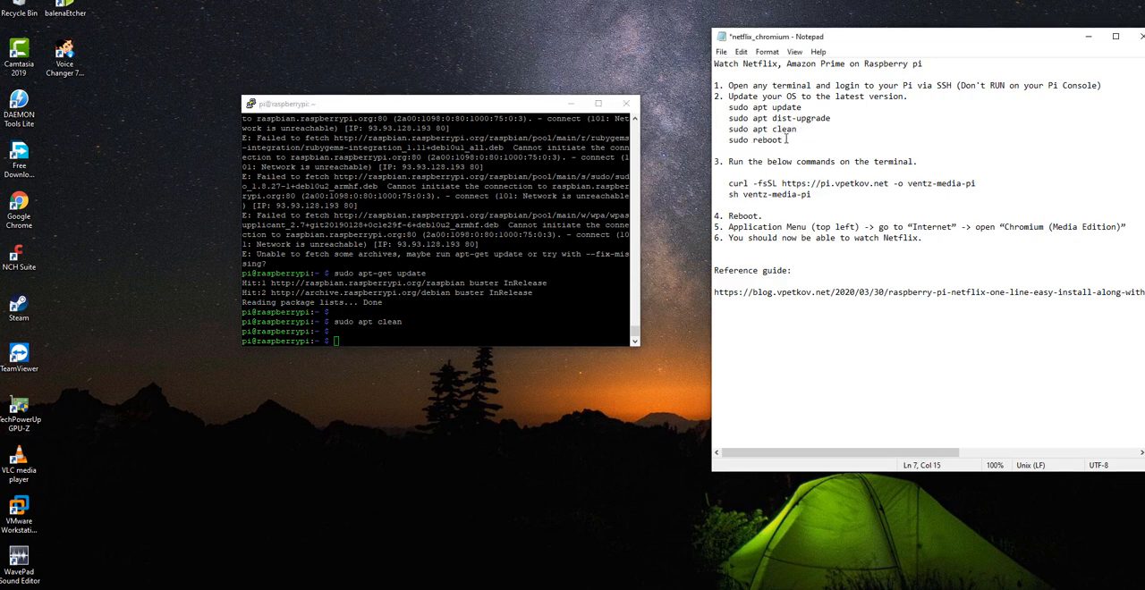
{"action": "double_click", "coordinate": [759, 139]}
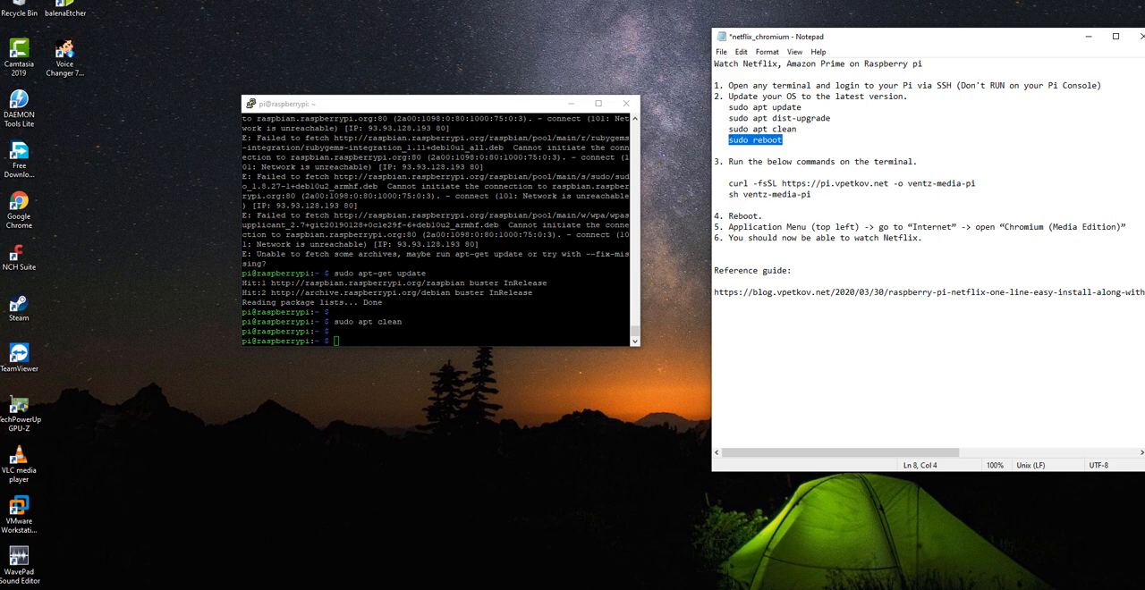
{"action": "type", "text": "sudo reboot"}
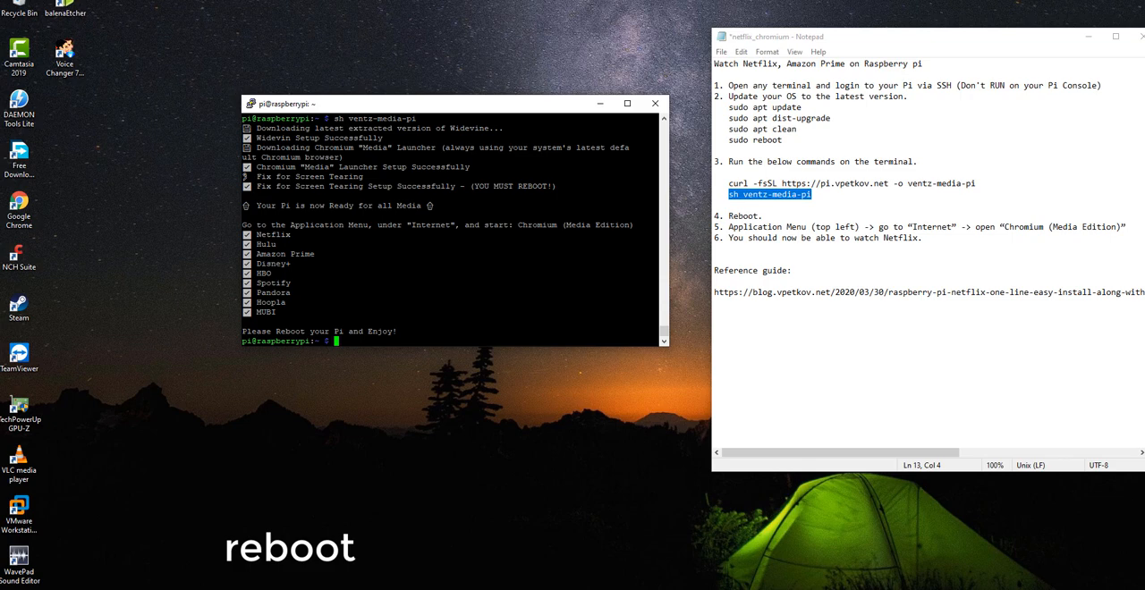
Step: Issue the reboot command after the media installer finishes, closing the SSH connection
{"action": "type", "text": "reboot"}
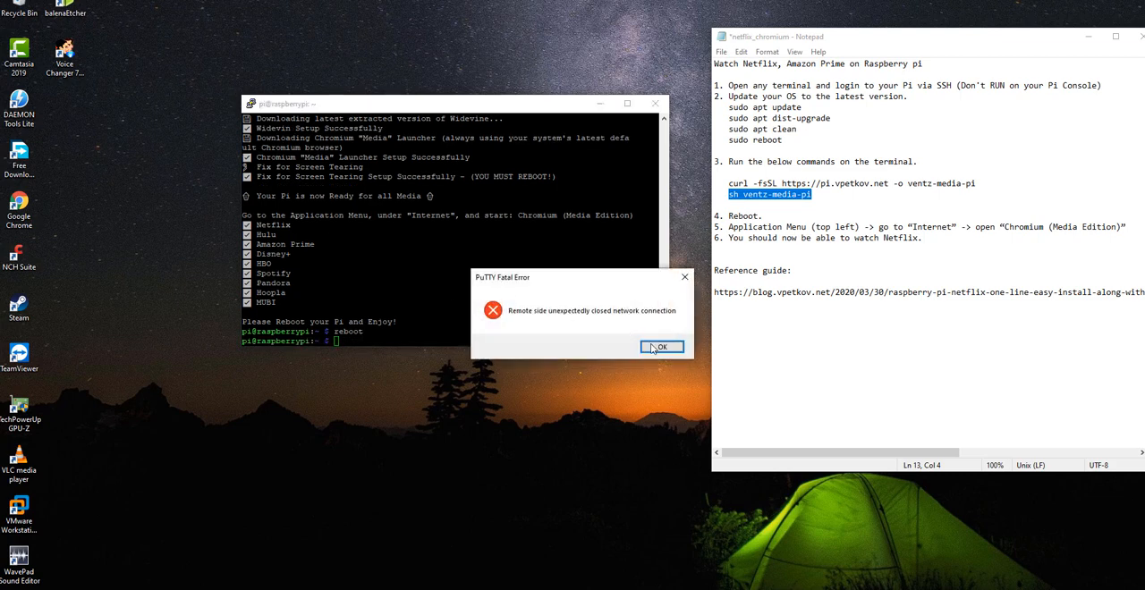
Step: Dismiss the lost-connection error and launch Chromium (Media Edition) from the Application Menu
{"action": "left_click", "coordinate": [661, 345]}
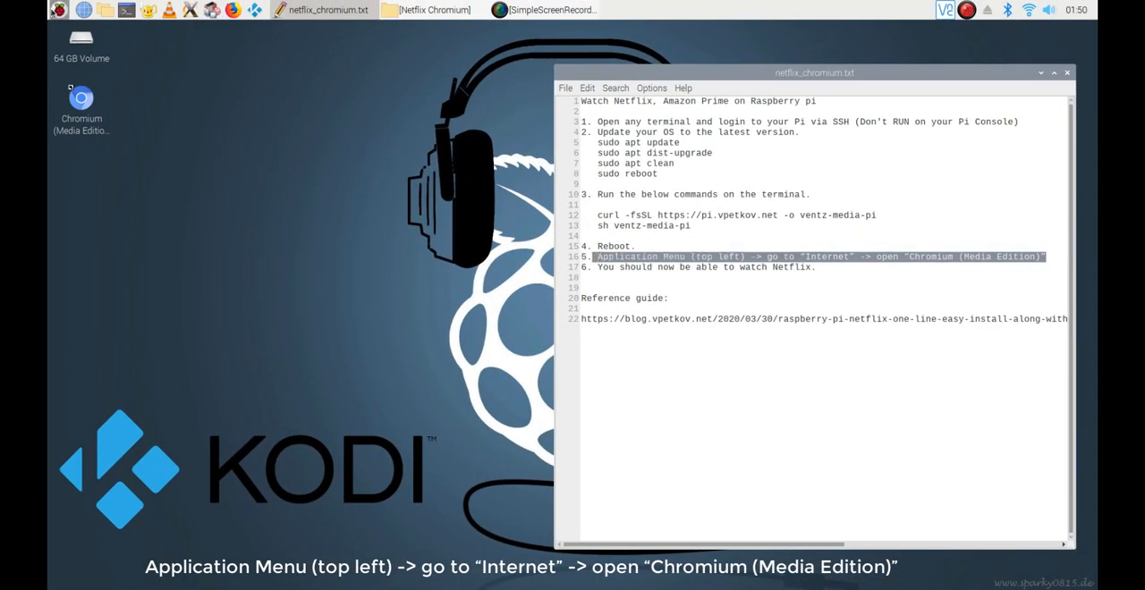
{"action": "left_click", "coordinate": [58, 12]}
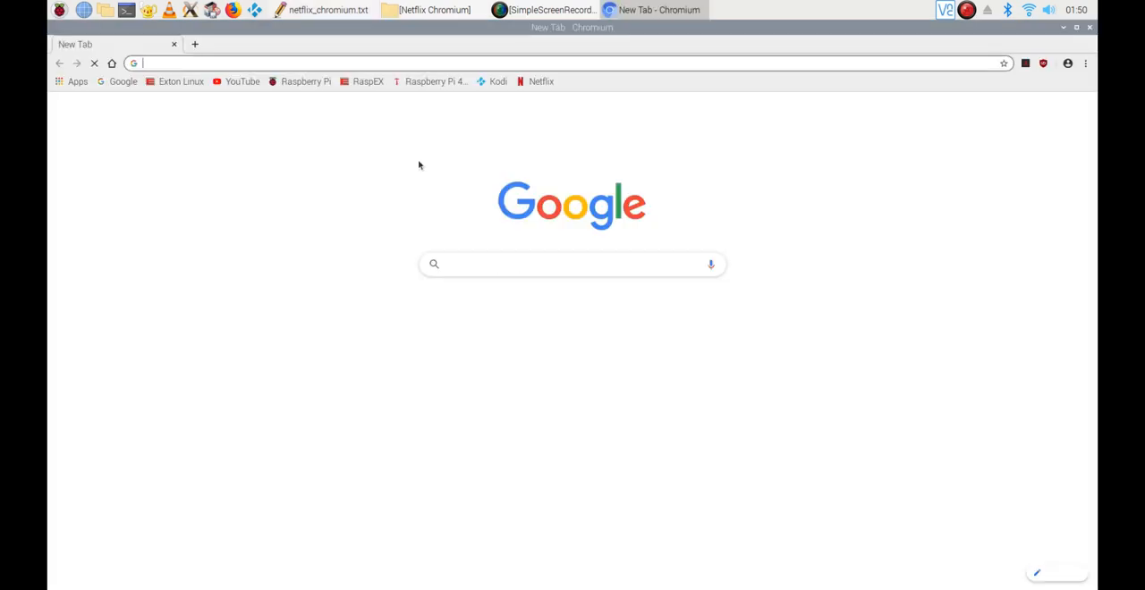
Step: Go to netflix.com, enter the account email and password, and sign in to the browse page
{"action": "left_click", "coordinate": [537, 82]}
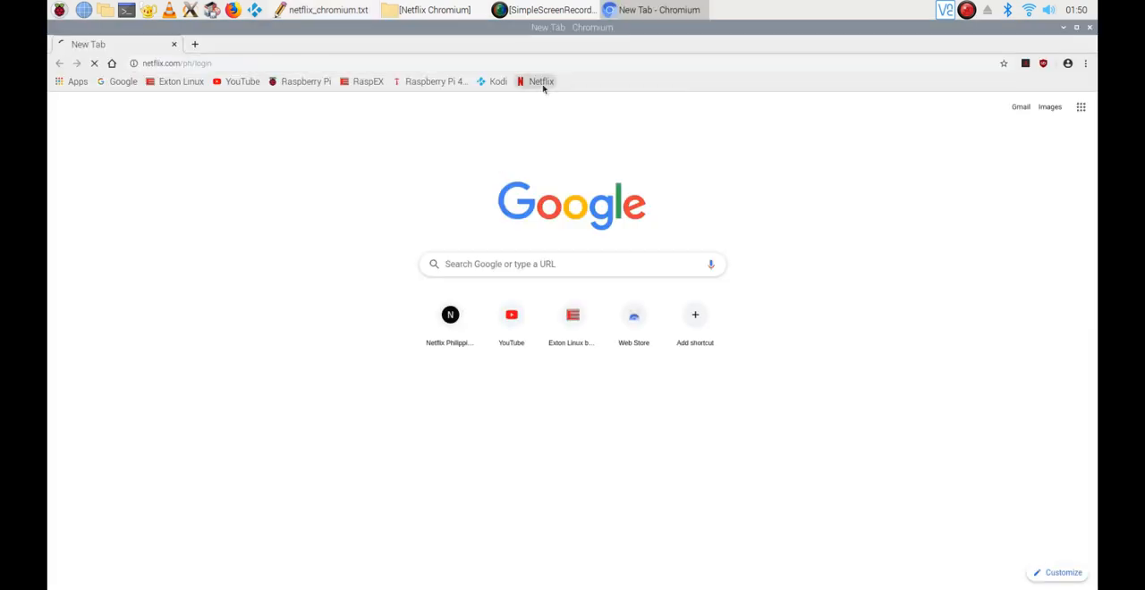
{"action": "left_click", "coordinate": [537, 82]}
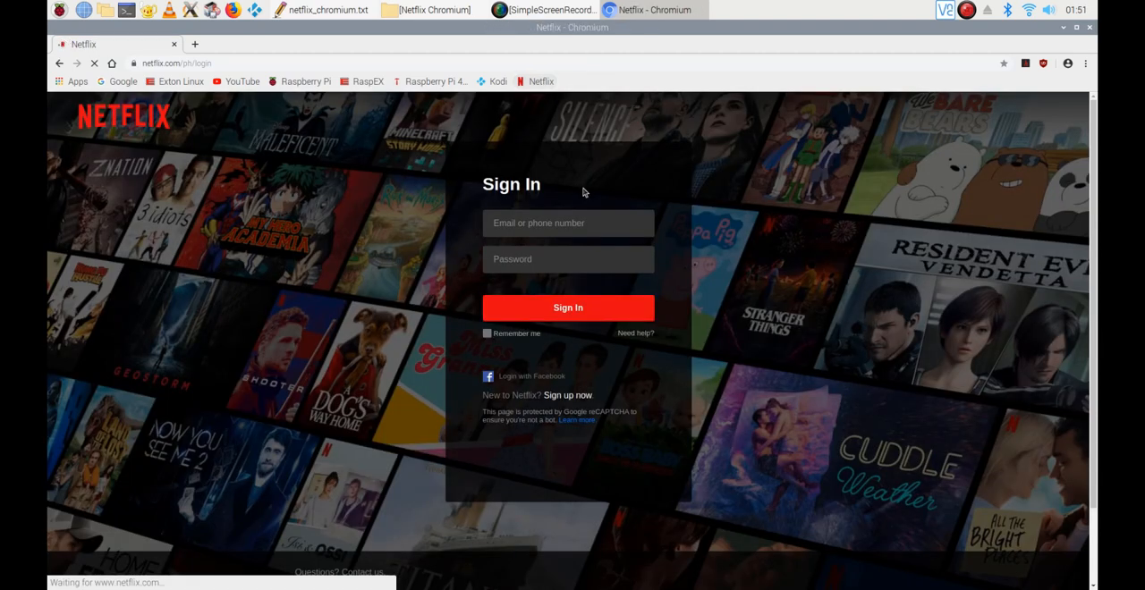
{"action": "left_click", "coordinate": [569, 221]}
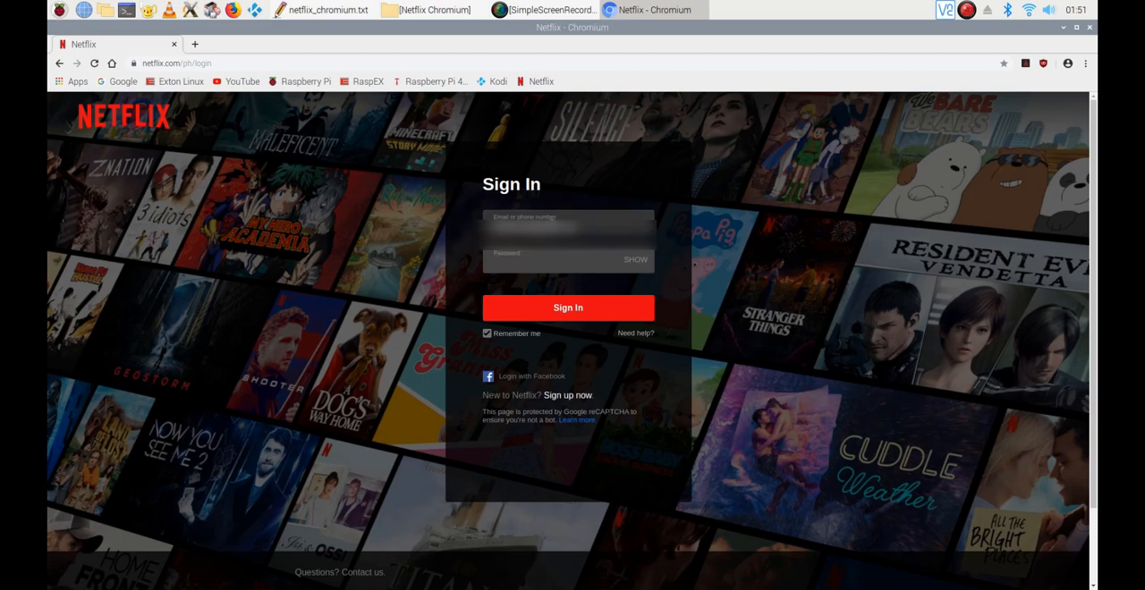
{"action": "left_click", "coordinate": [568, 261]}
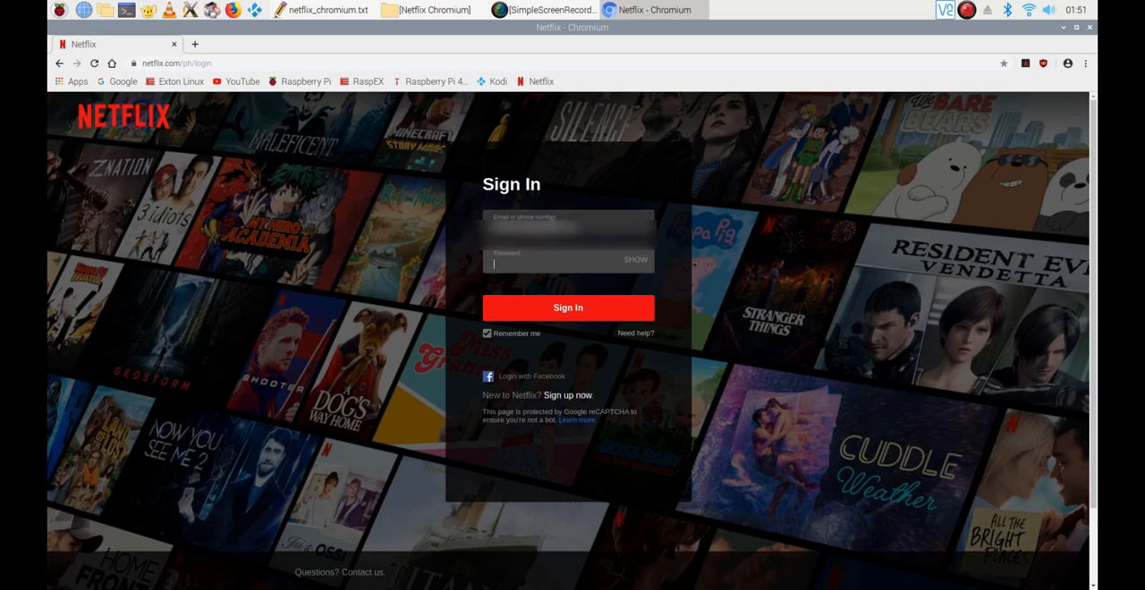
{"action": "type", "text": "password"}
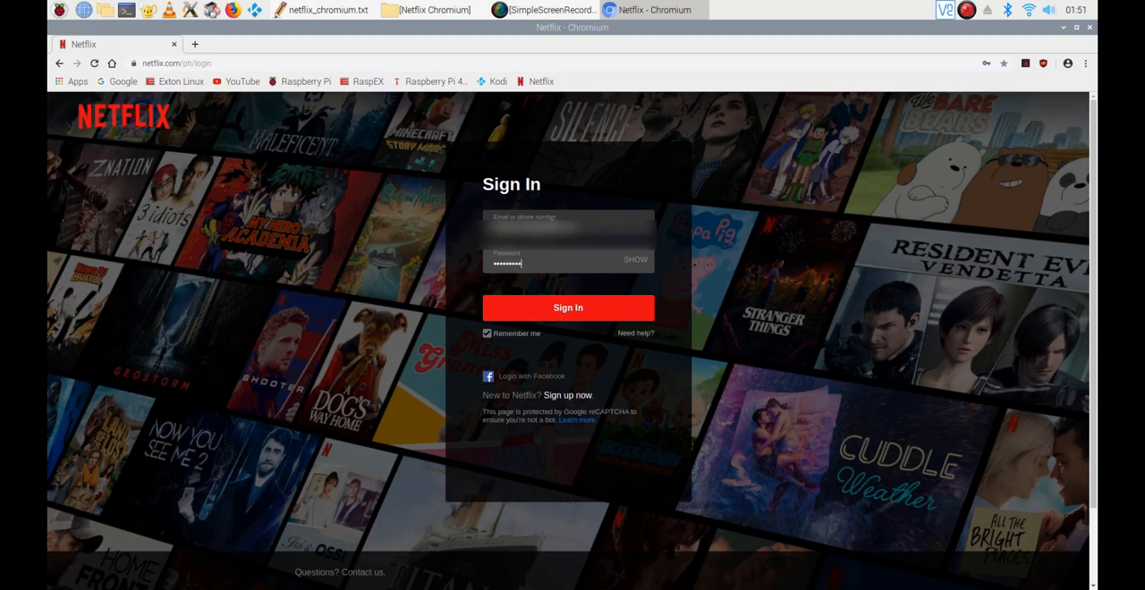
{"action": "left_click", "coordinate": [569, 308]}
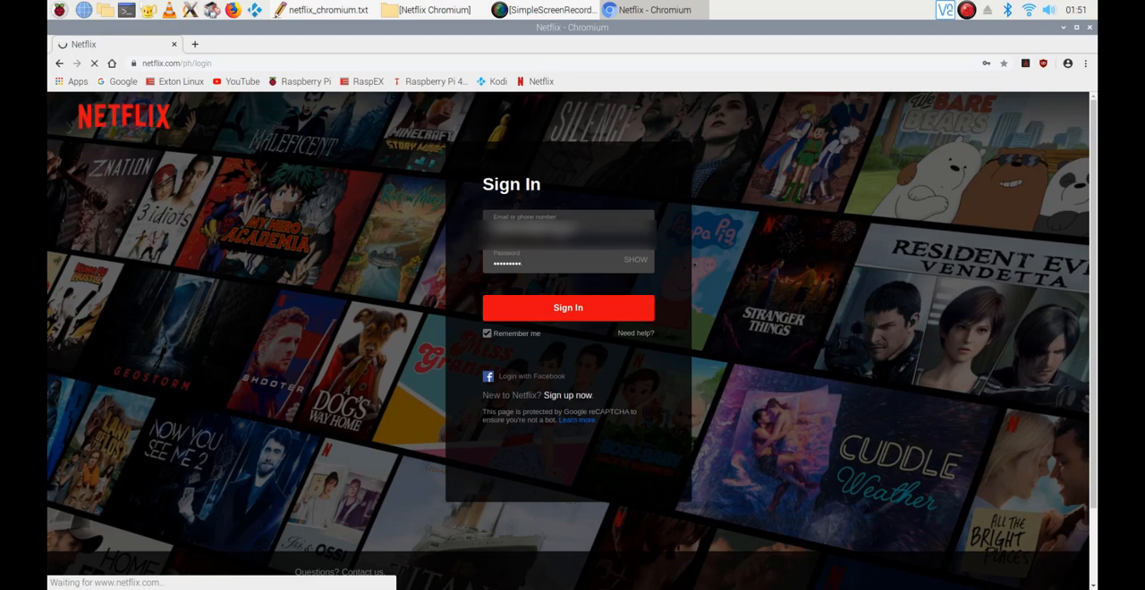
{"action": "left_click", "coordinate": [569, 307]}
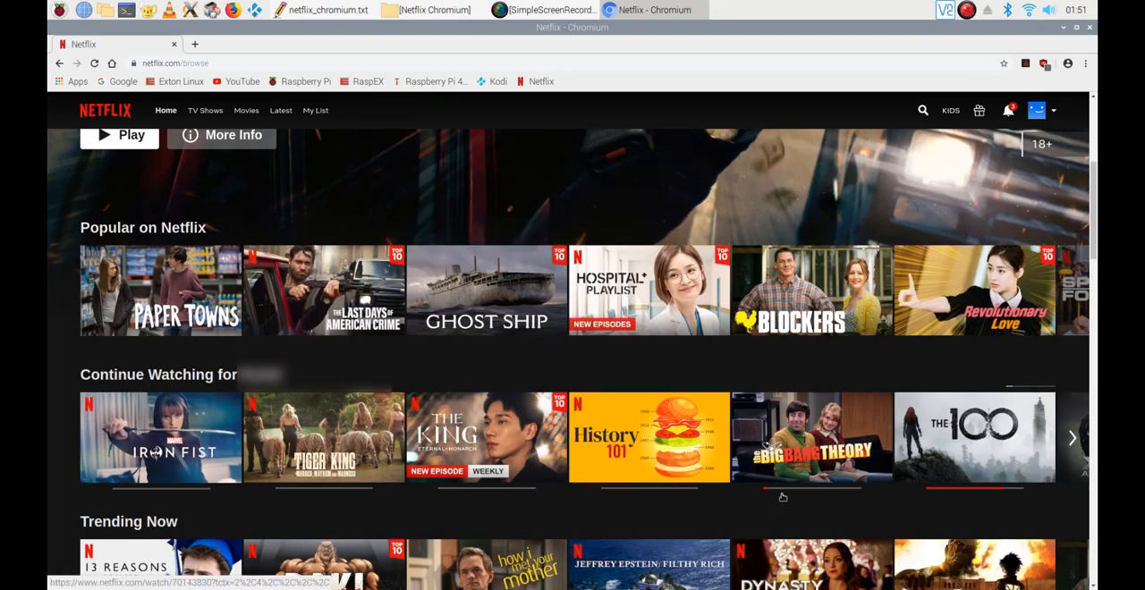